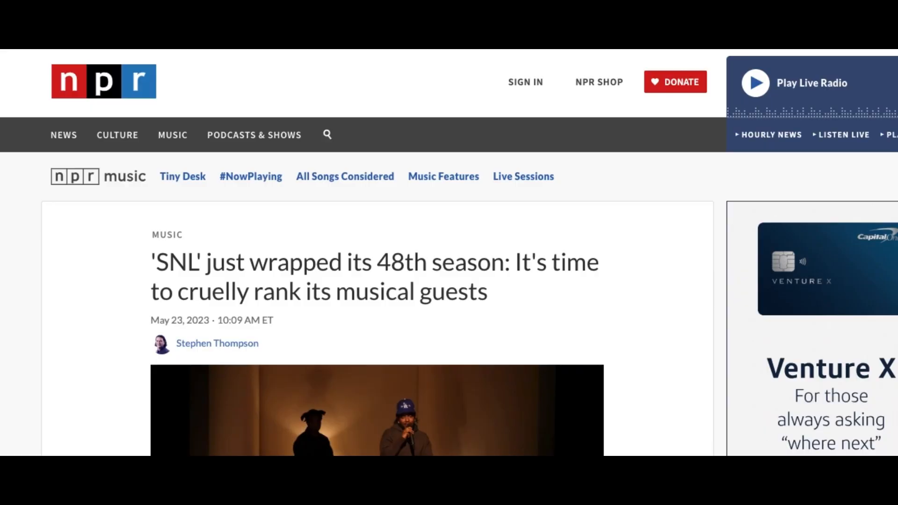
Step: Scroll the NPR SNL musical guests ranking down to Megan Thee Stallion's top-spot write-up
{"action": "scroll", "scroll_direction": "down", "scroll_amount": 3}
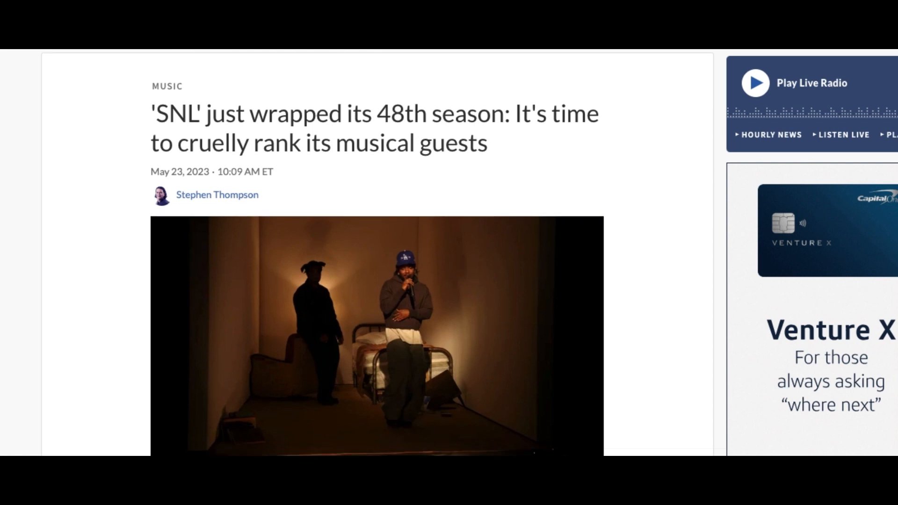
{"action": "scroll", "scroll_direction": "down", "scroll_amount": 3}
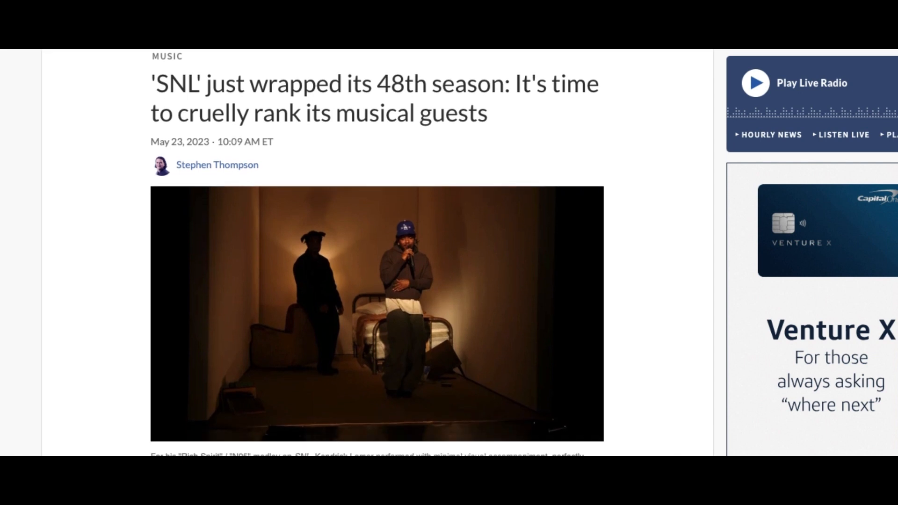
{"action": "scroll", "scroll_direction": "down", "scroll_amount": 3}
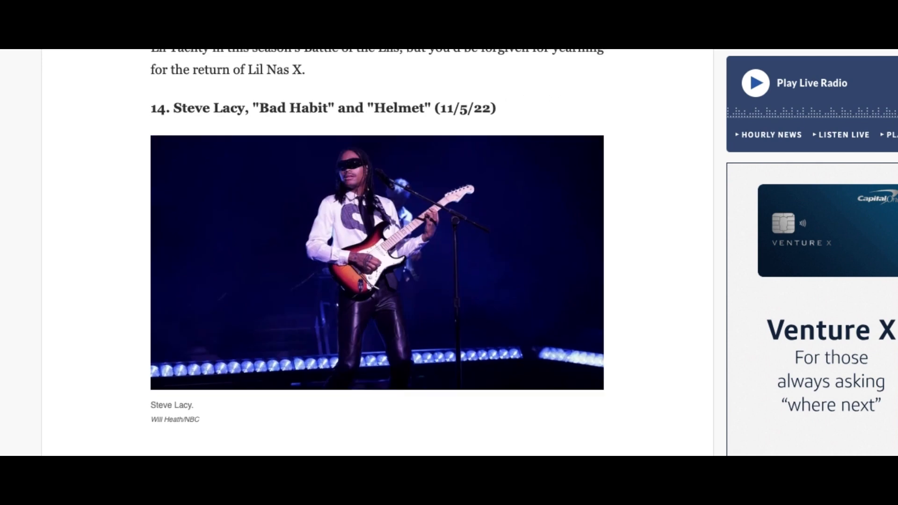
{"action": "scroll", "scroll_direction": "down", "scroll_amount": 3}
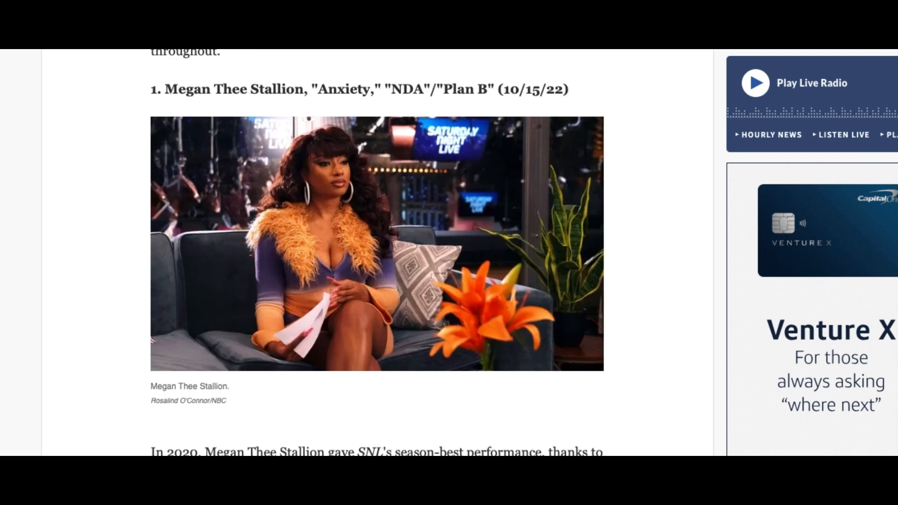
{"action": "scroll", "scroll_direction": "down", "scroll_amount": 3}
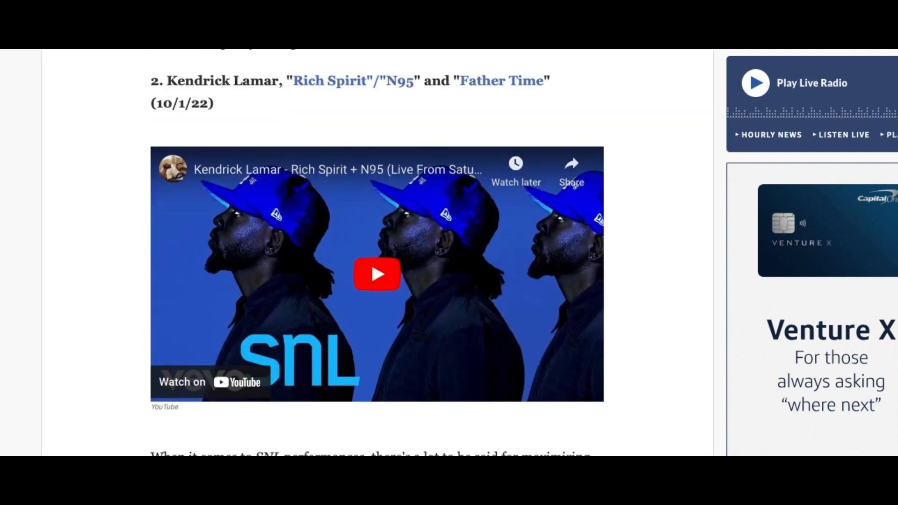
{"action": "scroll", "scroll_direction": "down", "scroll_amount": 3}
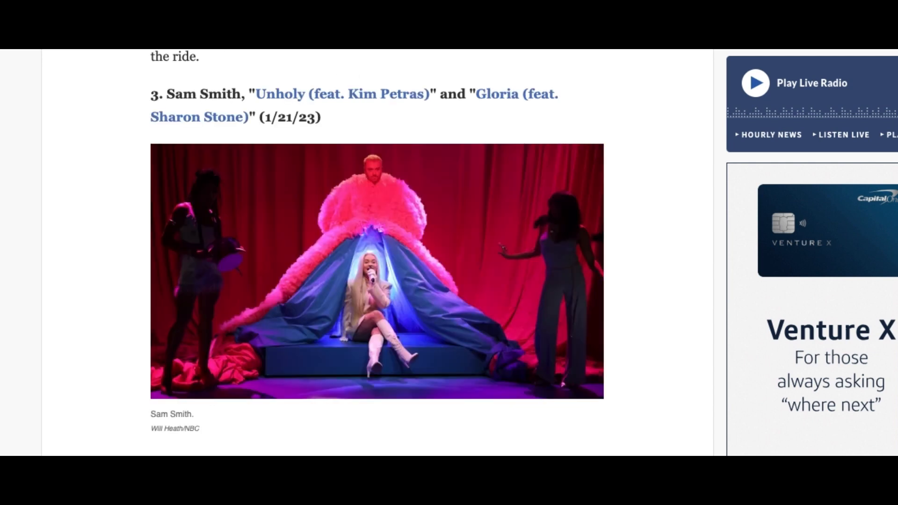
{"action": "scroll", "scroll_direction": "down", "scroll_amount": 3}
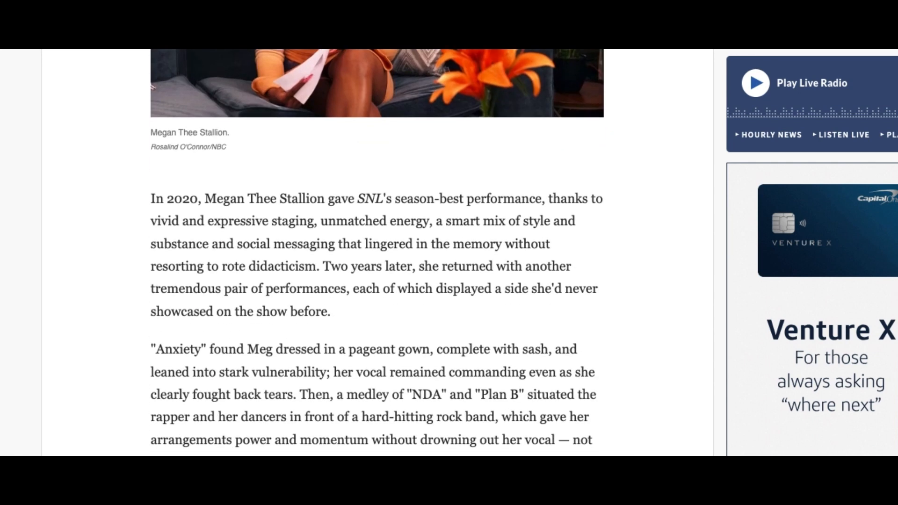
{"action": "scroll", "scroll_direction": "down", "scroll_amount": 3}
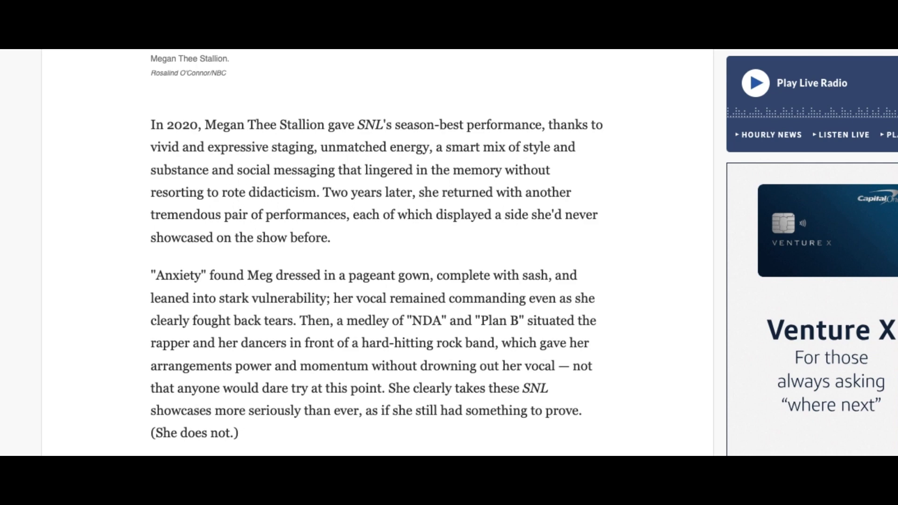
{"action": "scroll", "scroll_direction": "down", "scroll_amount": 3}
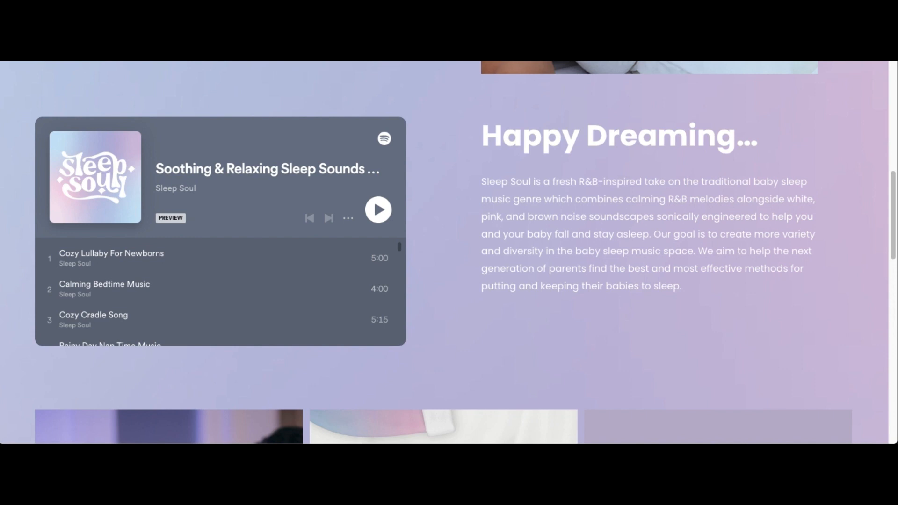
Step: Scroll the Sleep Soul homepage to the Happy Dreaming section beside the Spotify playlist
{"action": "scroll", "scroll_direction": "down", "scroll_amount": 3}
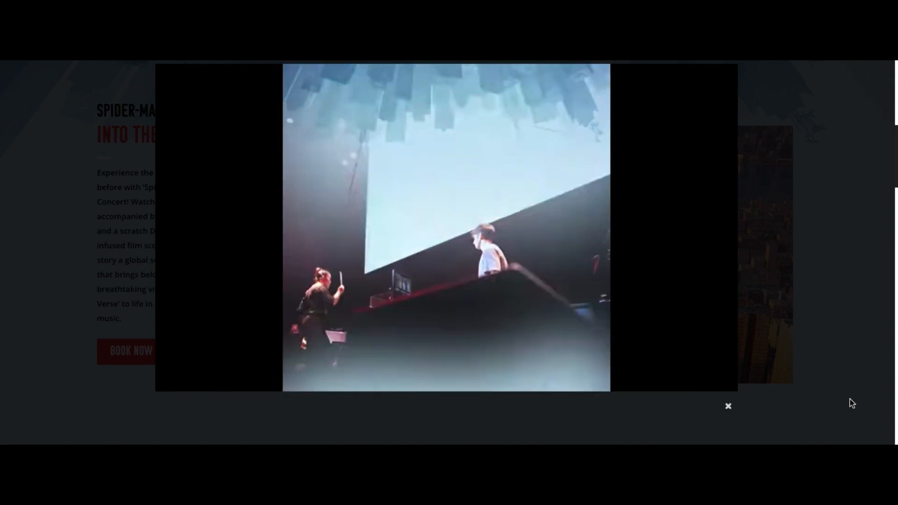
Step: Close the live concert footage overlay on the Spider-Verse in Concert page
{"action": "left_click", "coordinate": [728, 406]}
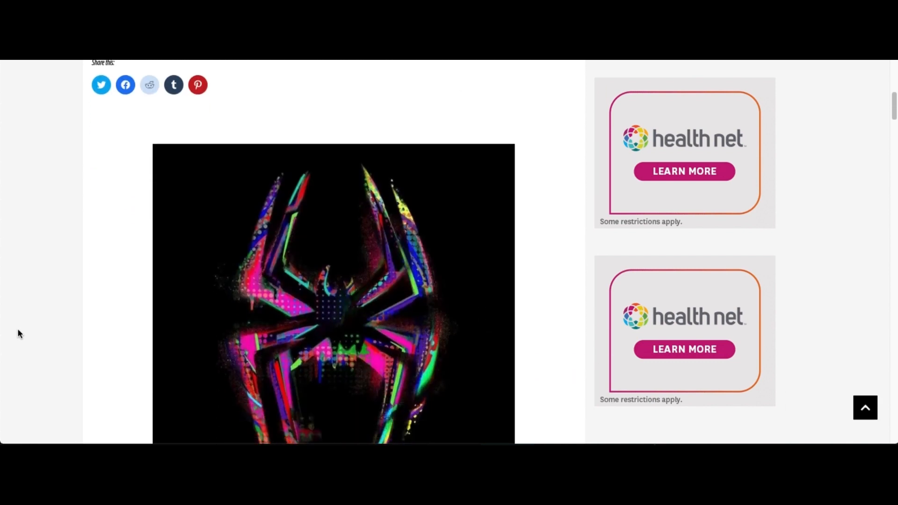
Step: Scroll past the Across the Spider-Verse album art and Metro Boomin caption to STREAM
{"action": "scroll", "scroll_direction": "down", "scroll_amount": 3}
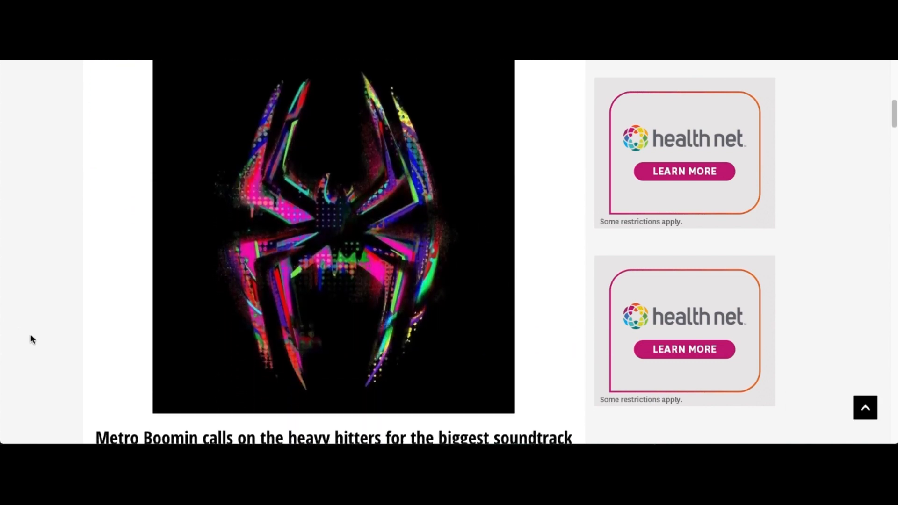
{"action": "scroll", "scroll_direction": "down", "scroll_amount": 3}
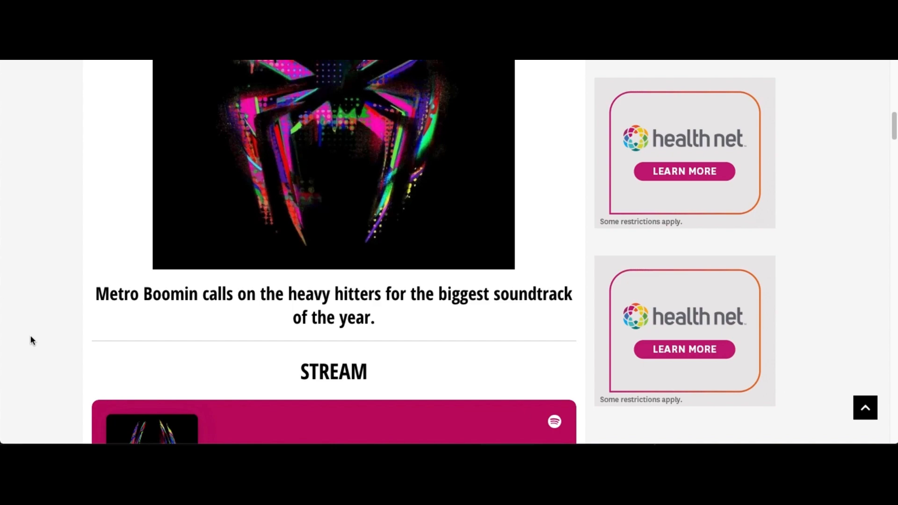
{"action": "scroll", "scroll_direction": "down", "scroll_amount": 3}
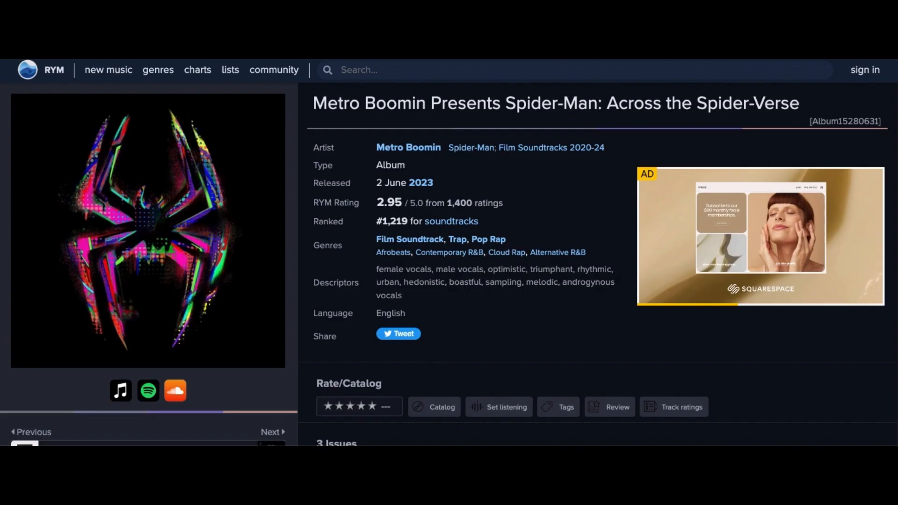
Step: Scroll the RYM album page through track listing, user reviews and comments to a two-star review
{"action": "scroll", "scroll_direction": "down", "scroll_amount": 3}
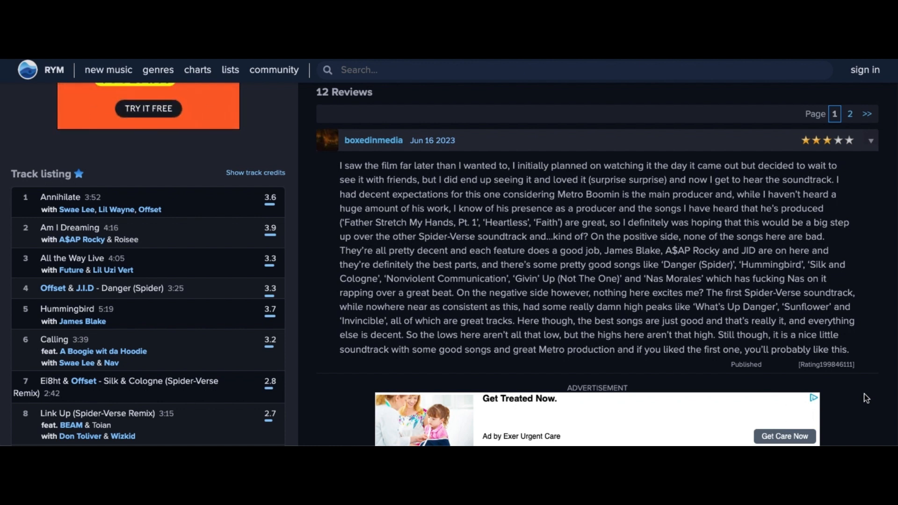
{"action": "scroll", "scroll_direction": "down", "scroll_amount": 3}
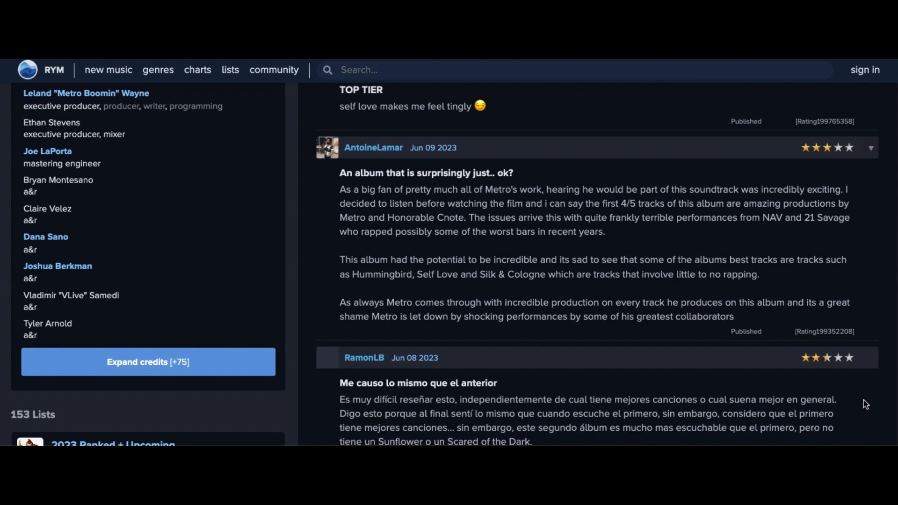
{"action": "scroll", "scroll_direction": "down", "scroll_amount": 3}
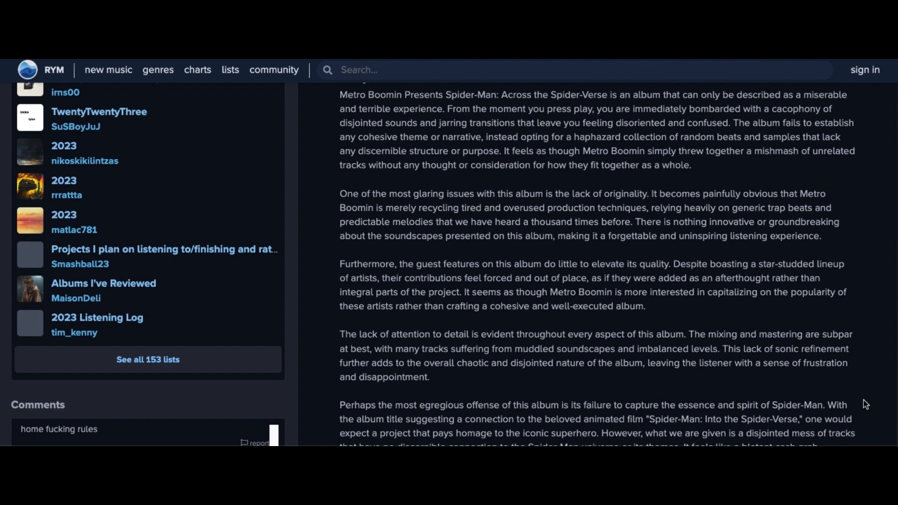
{"action": "scroll", "scroll_direction": "down", "scroll_amount": 3}
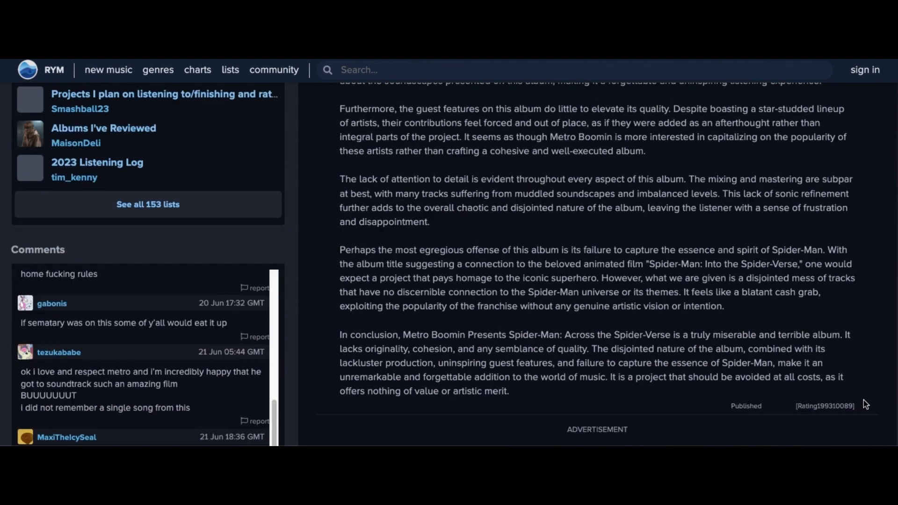
{"action": "scroll", "scroll_direction": "down", "scroll_amount": 3}
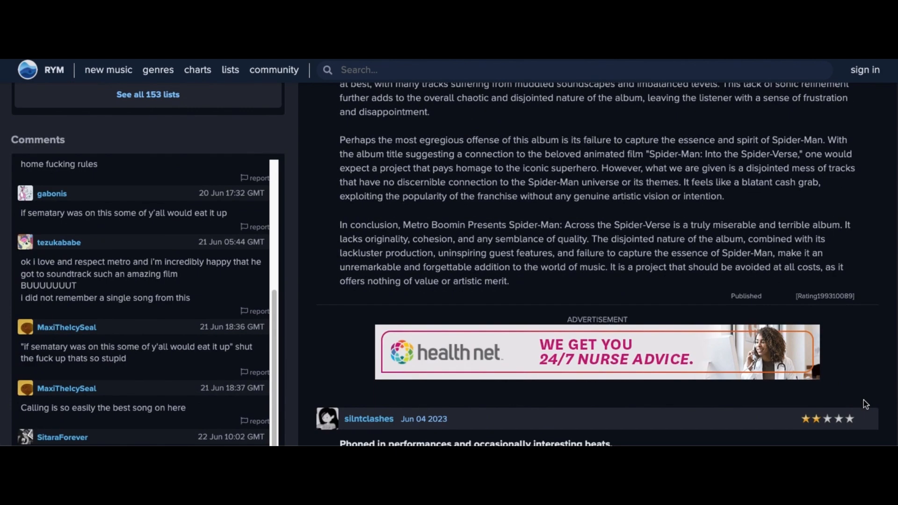
{"action": "scroll", "scroll_direction": "down", "scroll_amount": 3}
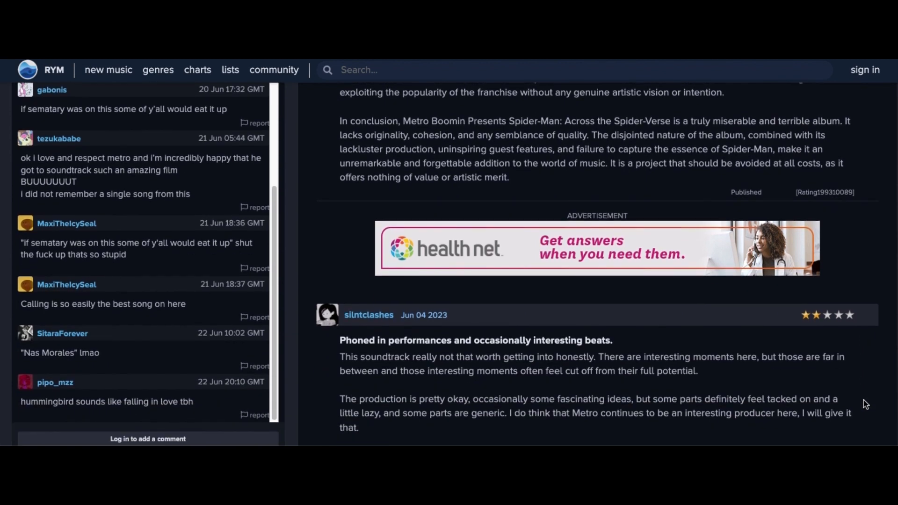